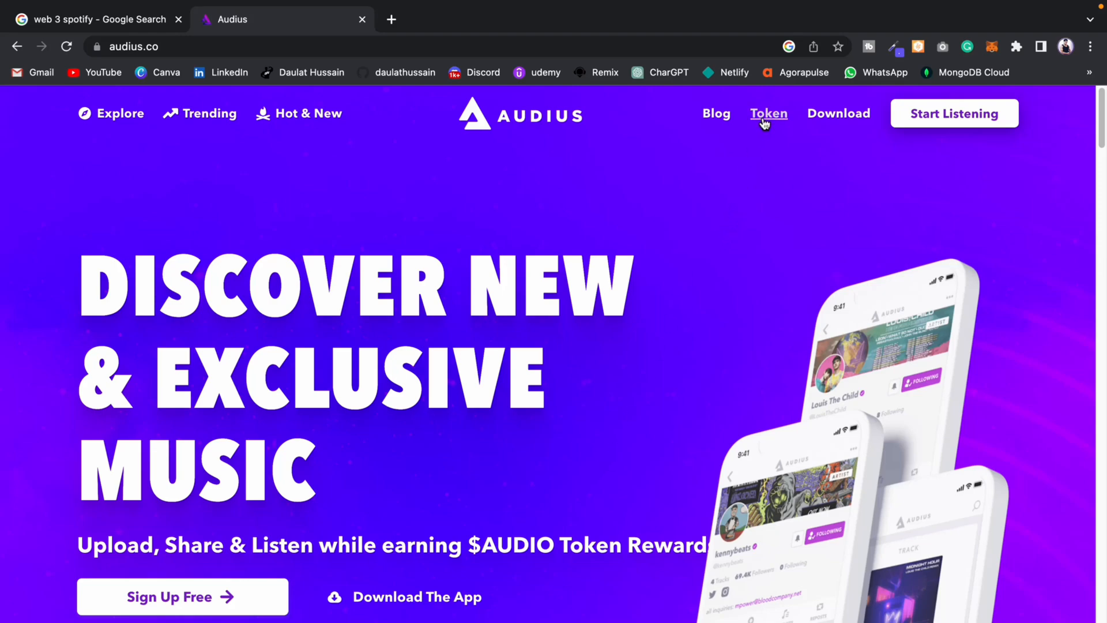
- Scroll the audius.org page past the intro to the Features and Governance sections
scroll("down", 3)
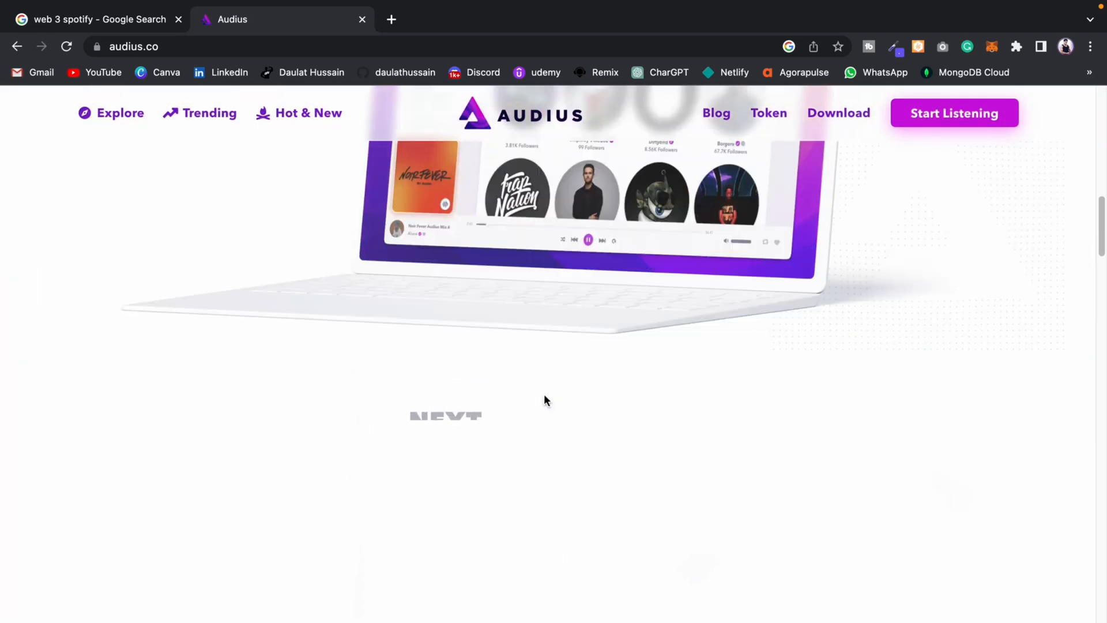
scroll("down", 3)
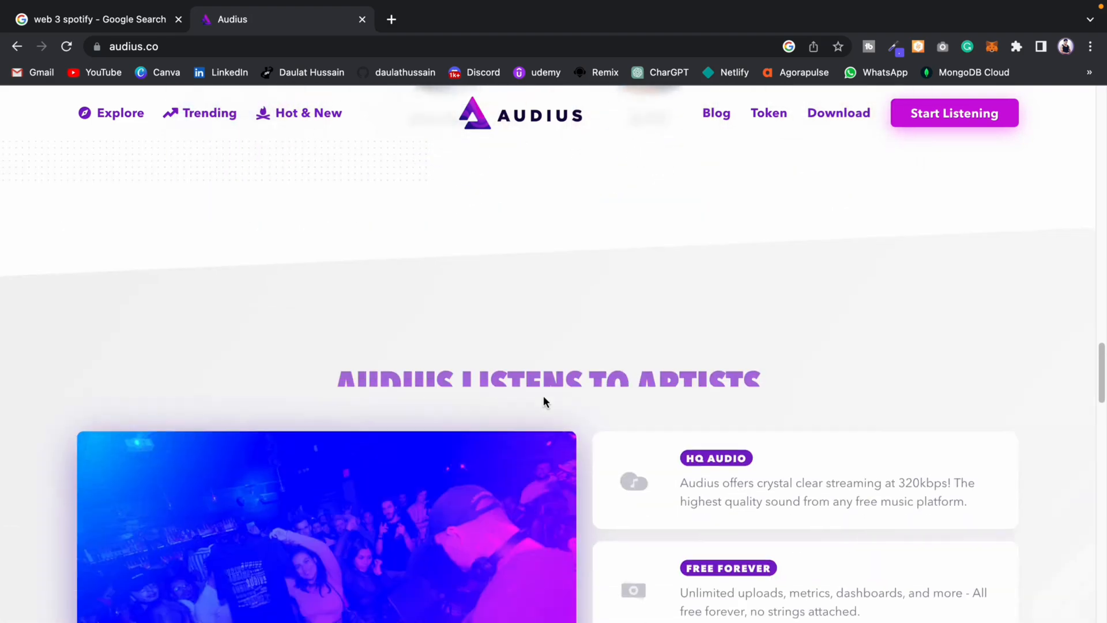
scroll("down", 3)
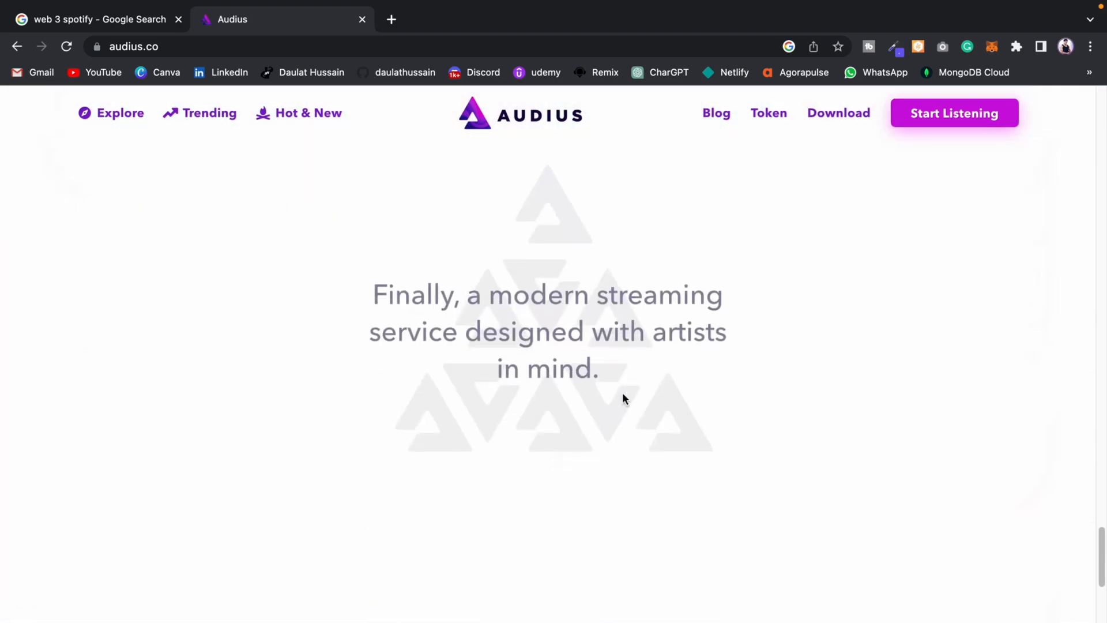
scroll("down", 3)
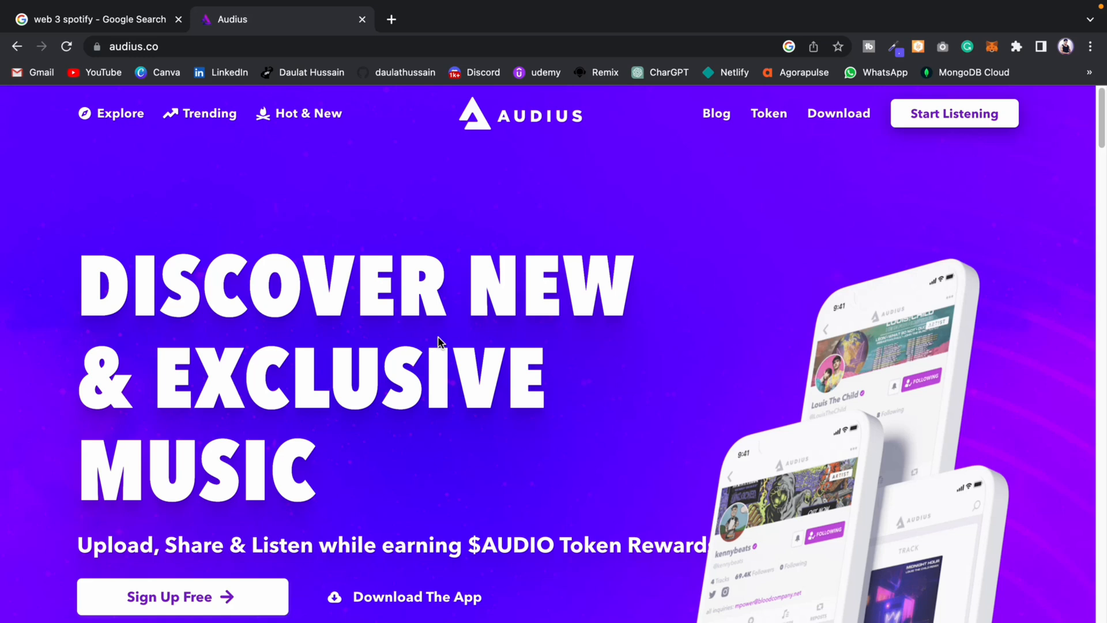
mouse_move(769, 165)
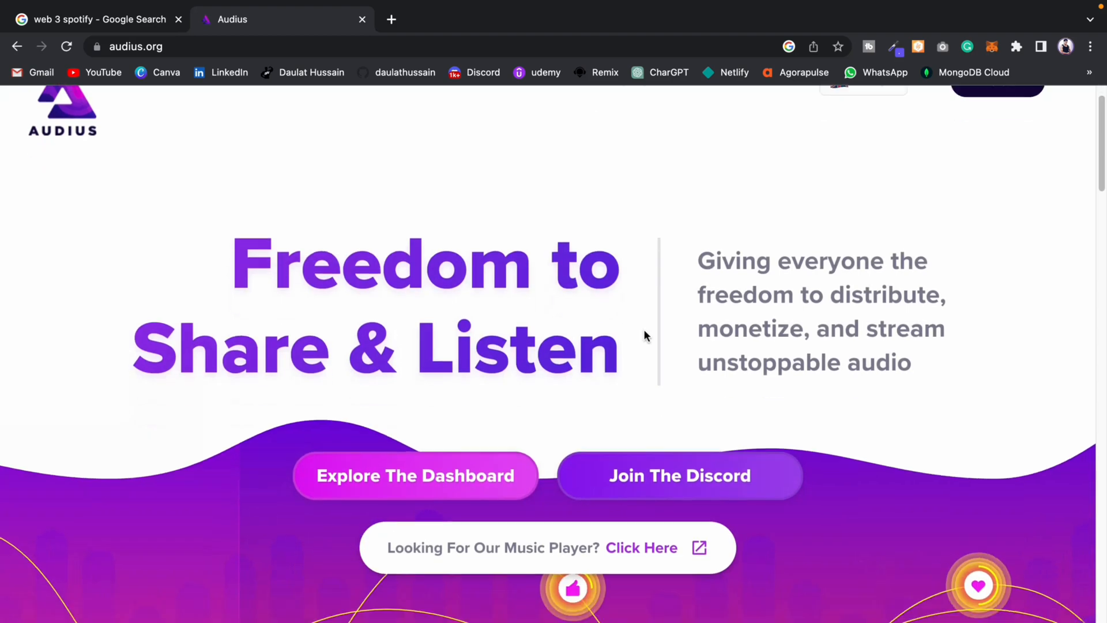
scroll("down", 3)
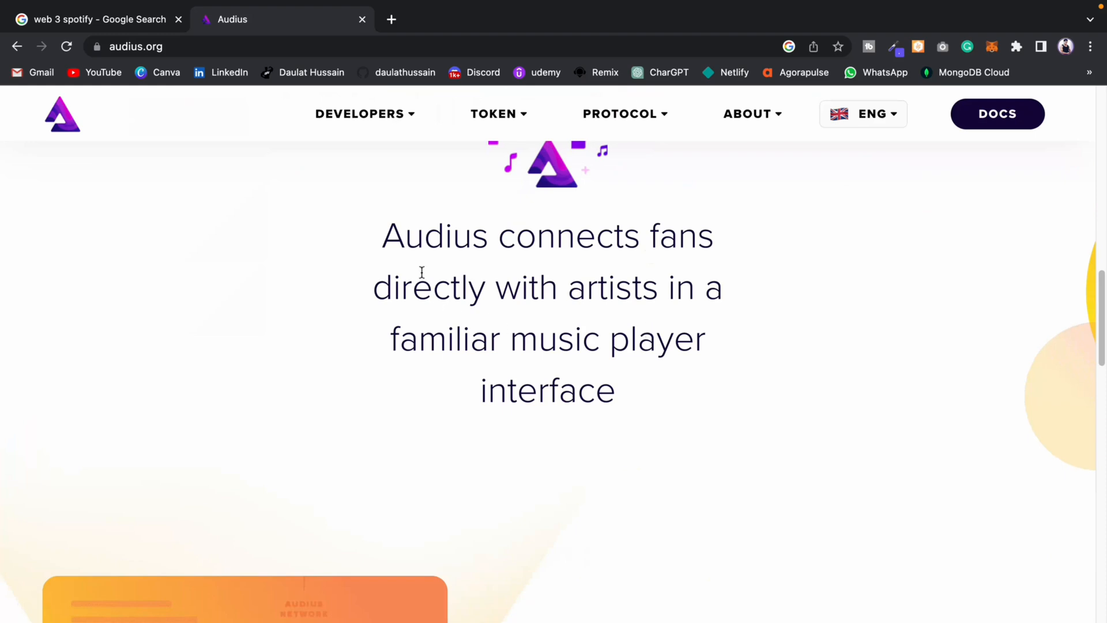
scroll("down", 3)
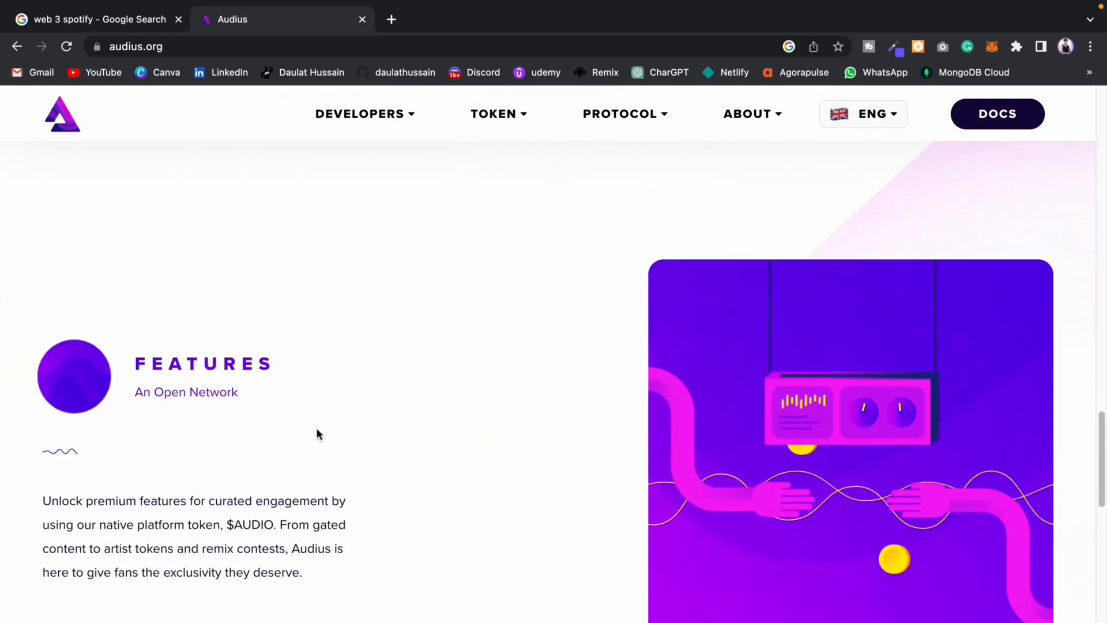
scroll("down", 3)
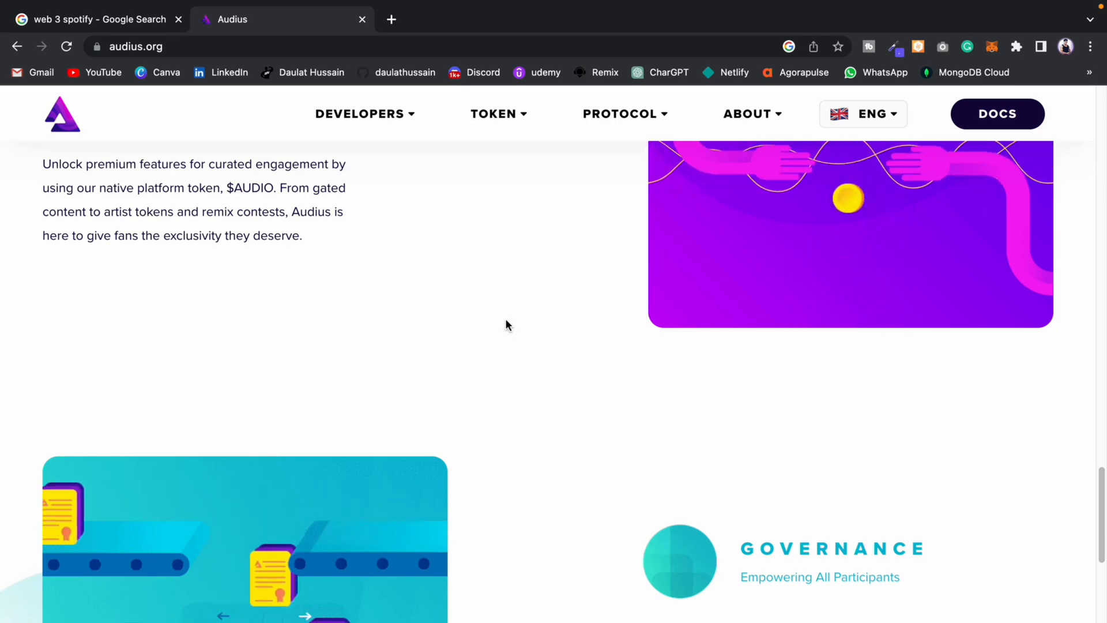
- Go back to the audius.co 'Discover New & Exclusive Music' landing page
left_click(365, 113)
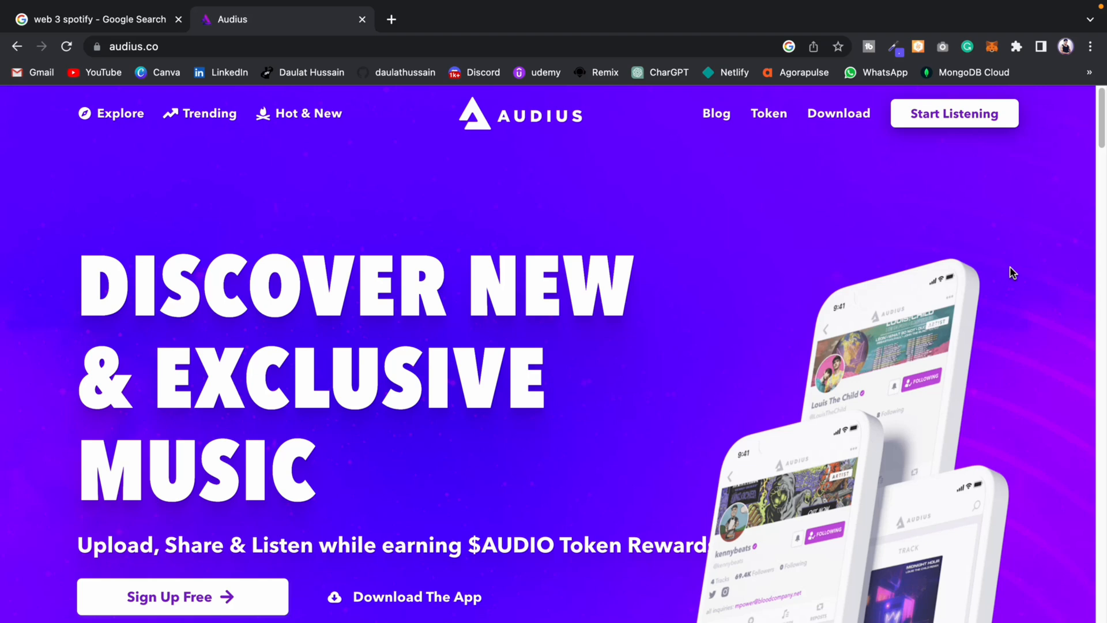
mouse_move(609, 467)
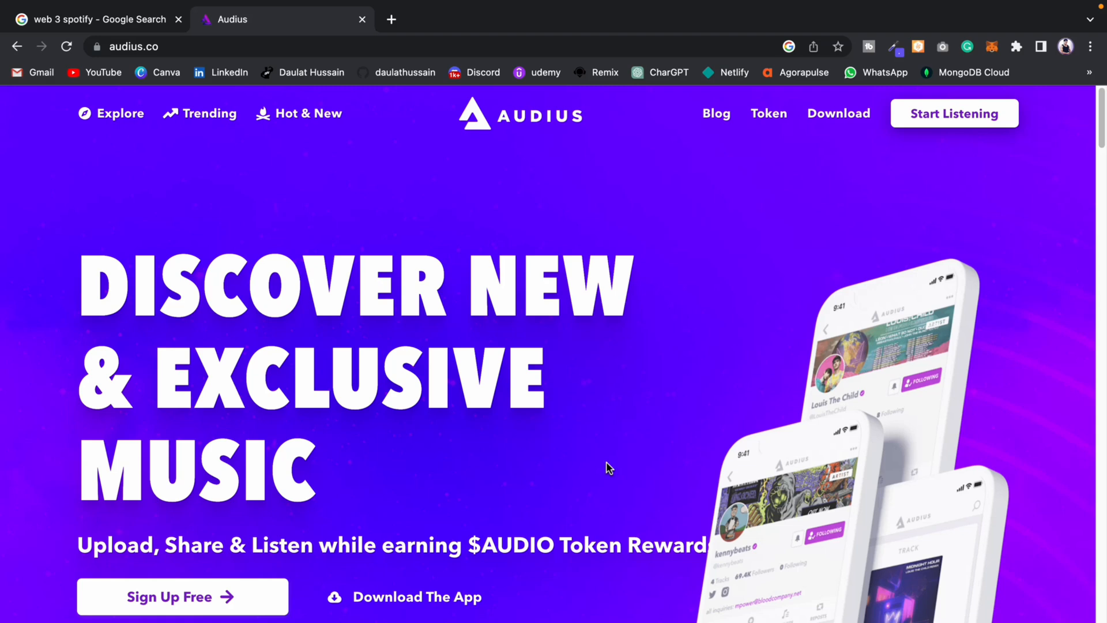
mouse_move(609, 468)
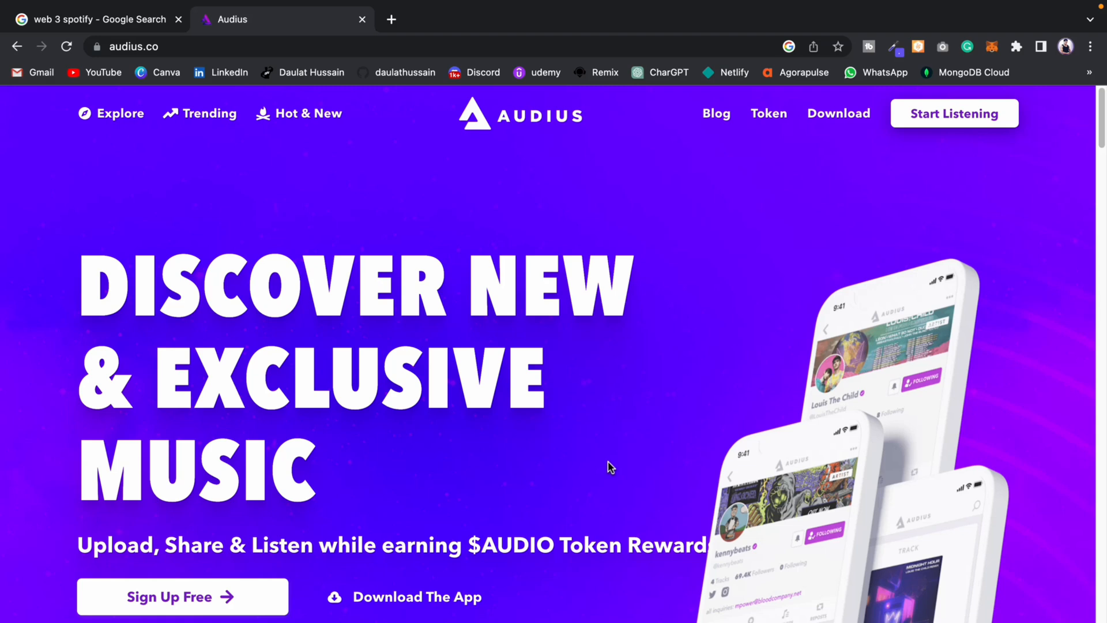
mouse_move(600, 466)
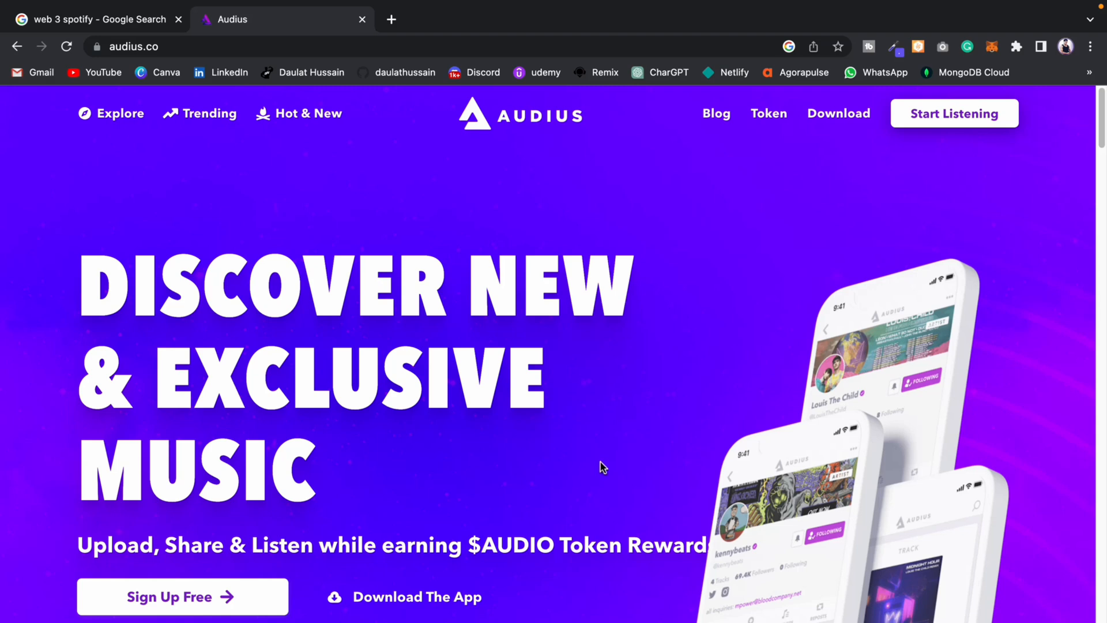
mouse_move(742, 161)
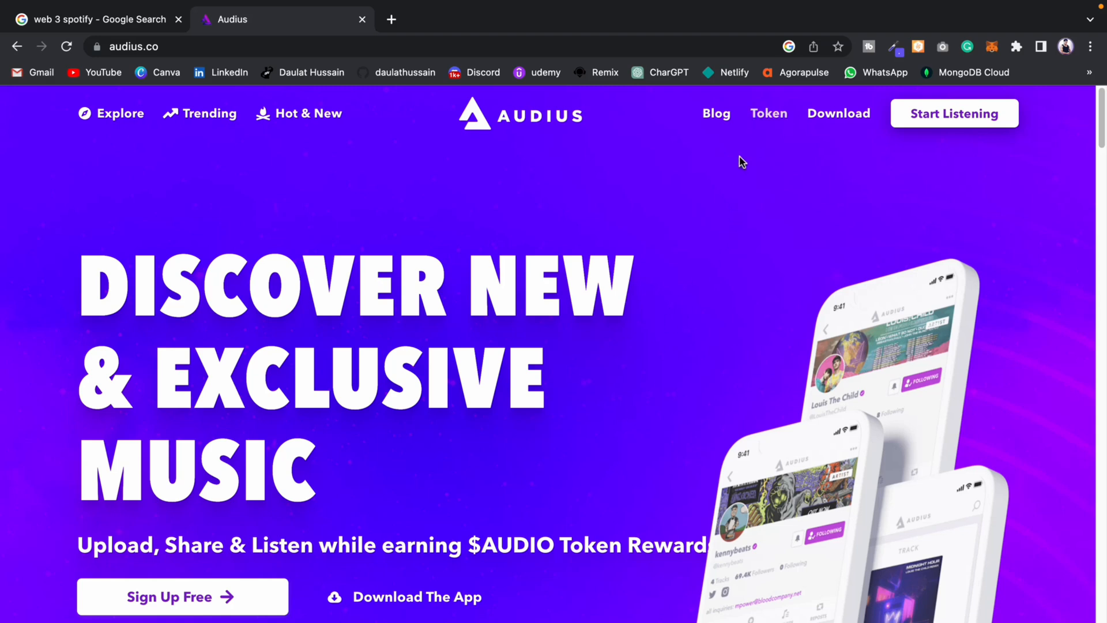
scroll("down", 3)
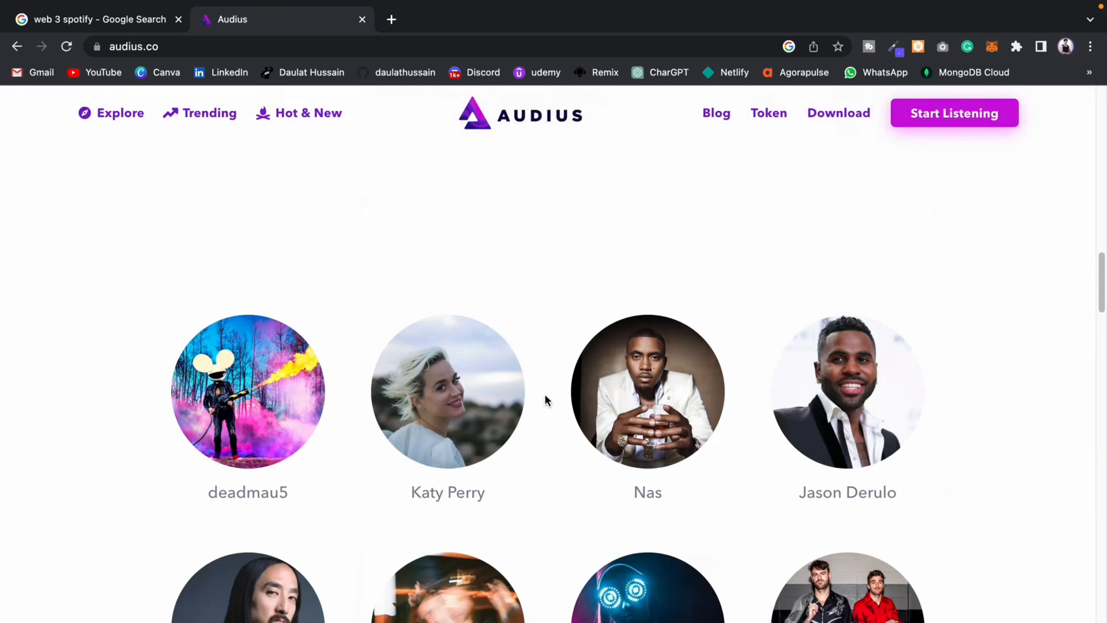
scroll("down", 3)
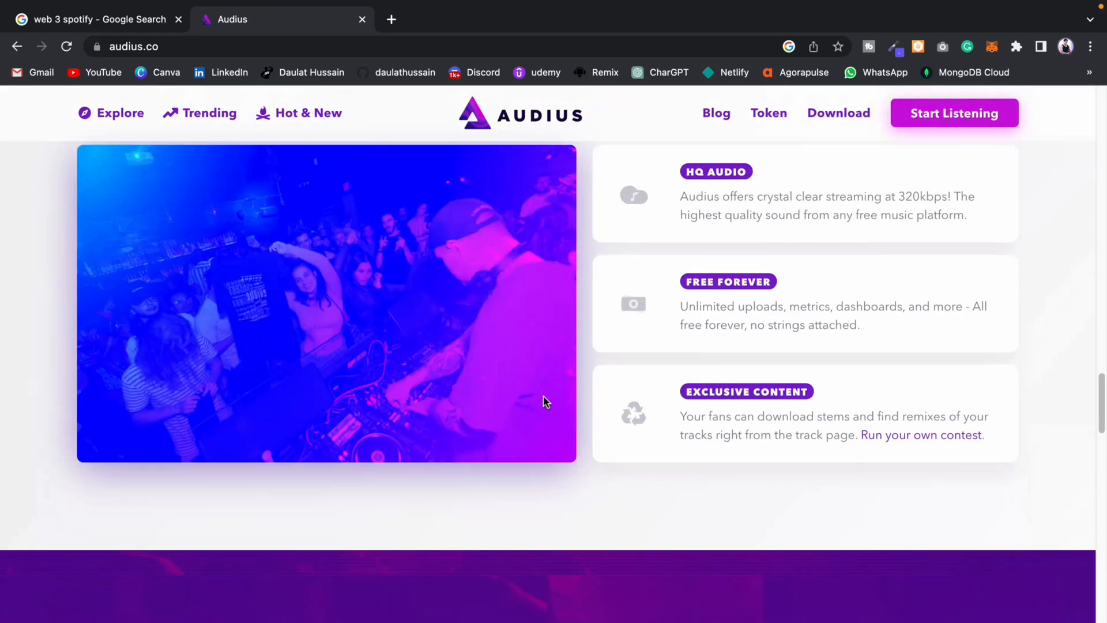
scroll("down", 3)
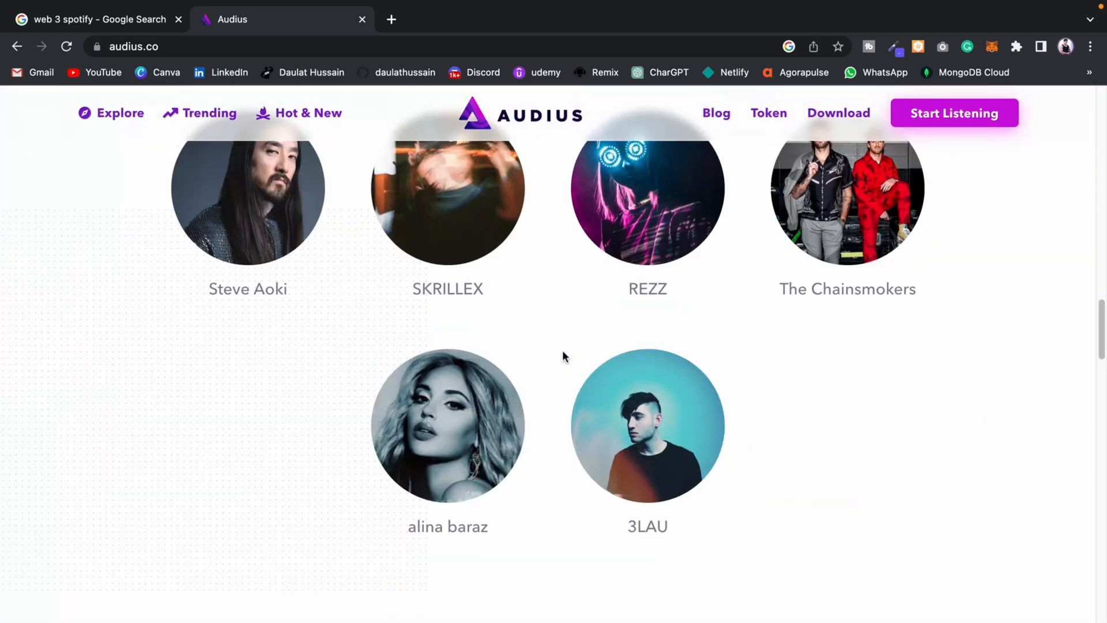
scroll("up", 3)
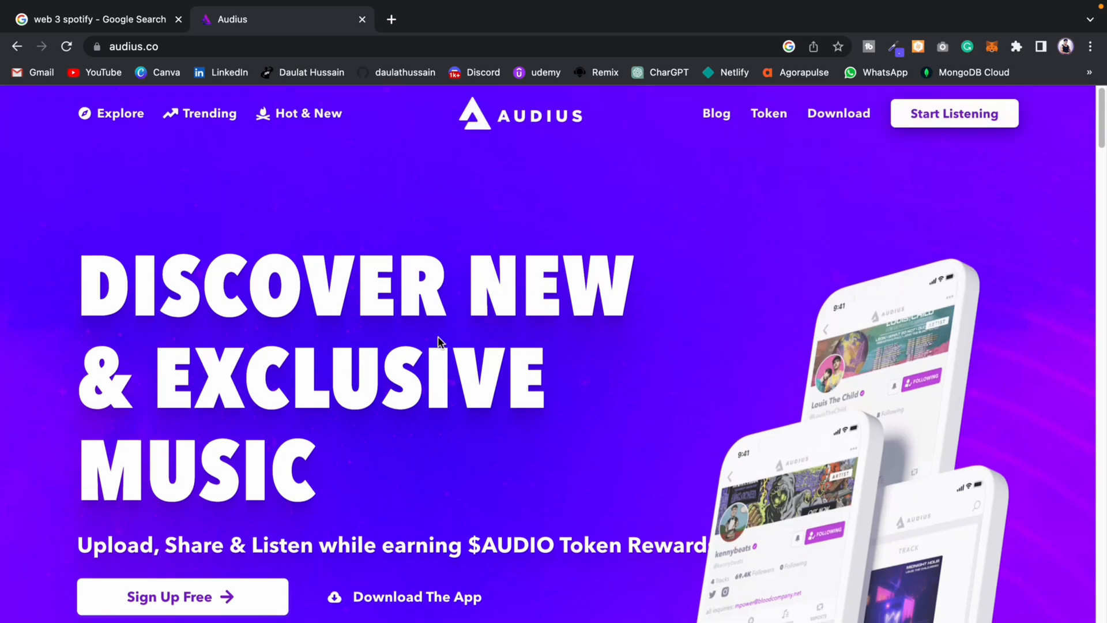
mouse_move(641, 270)
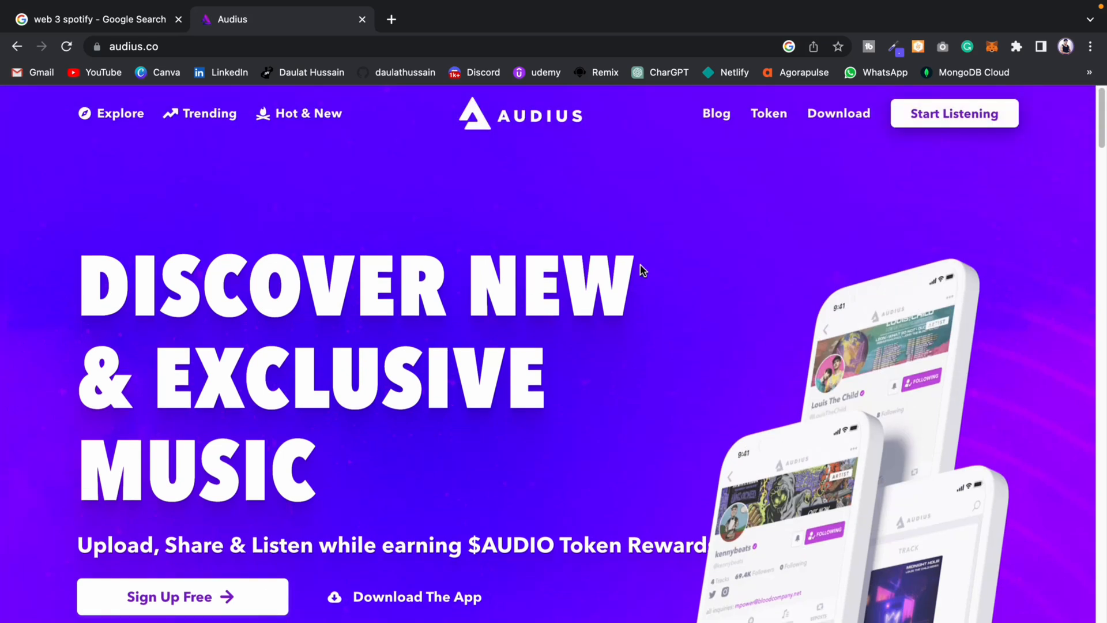
mouse_move(776, 129)
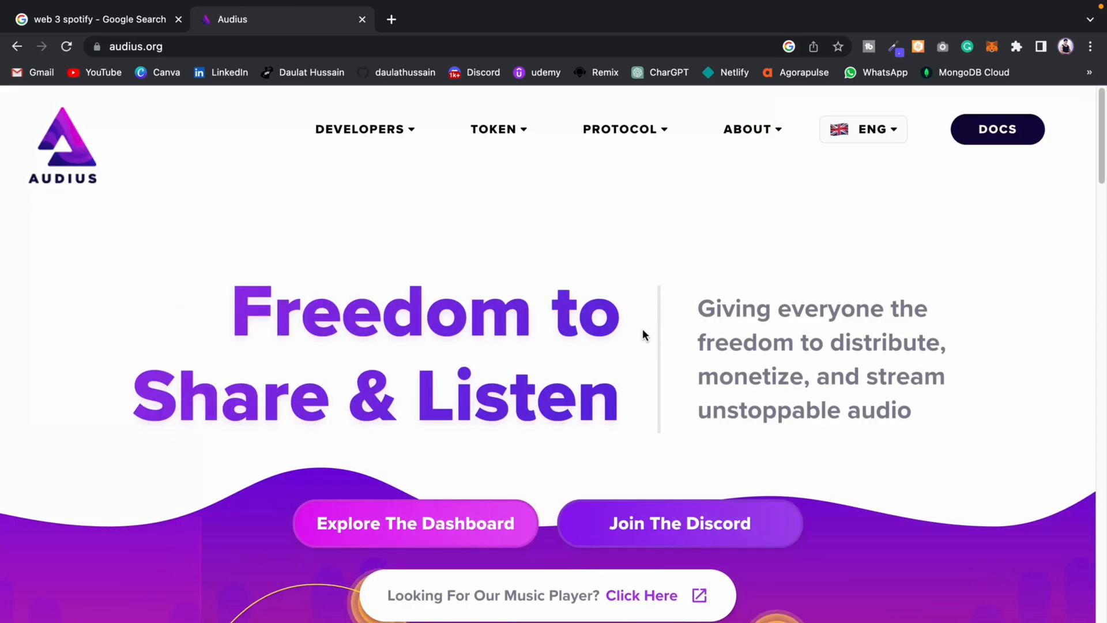
scroll("down", 3)
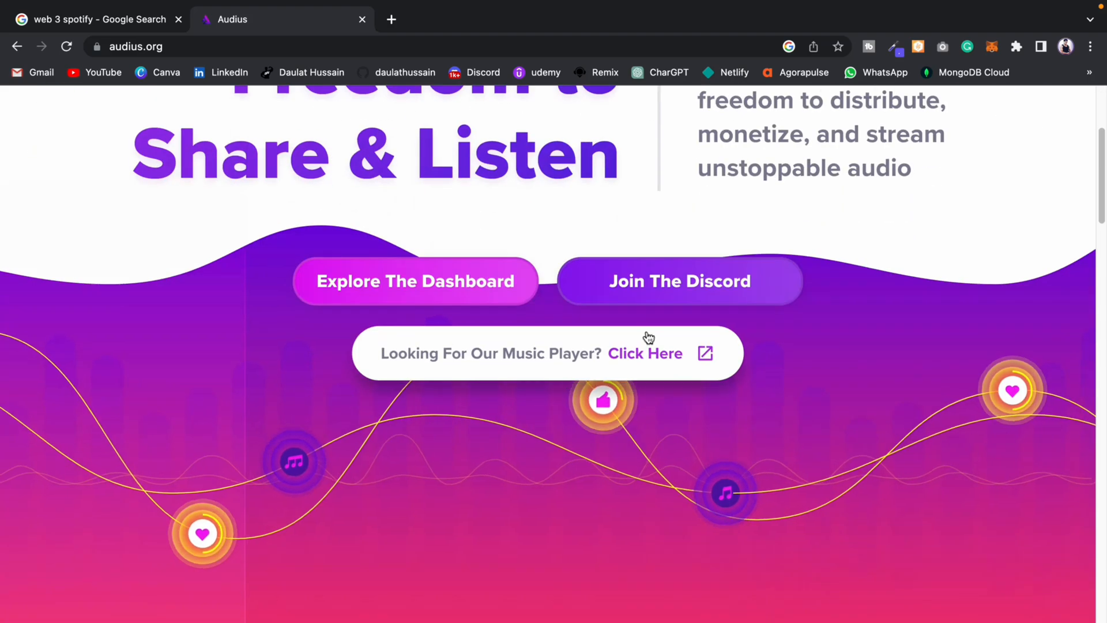
scroll("down", 3)
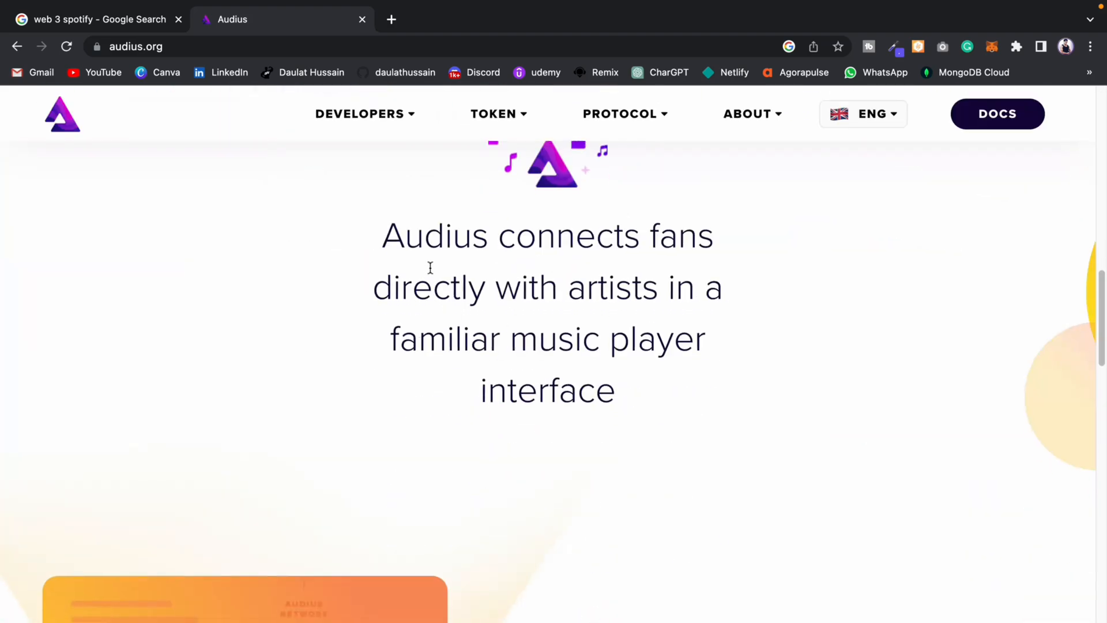
scroll("down", 3)
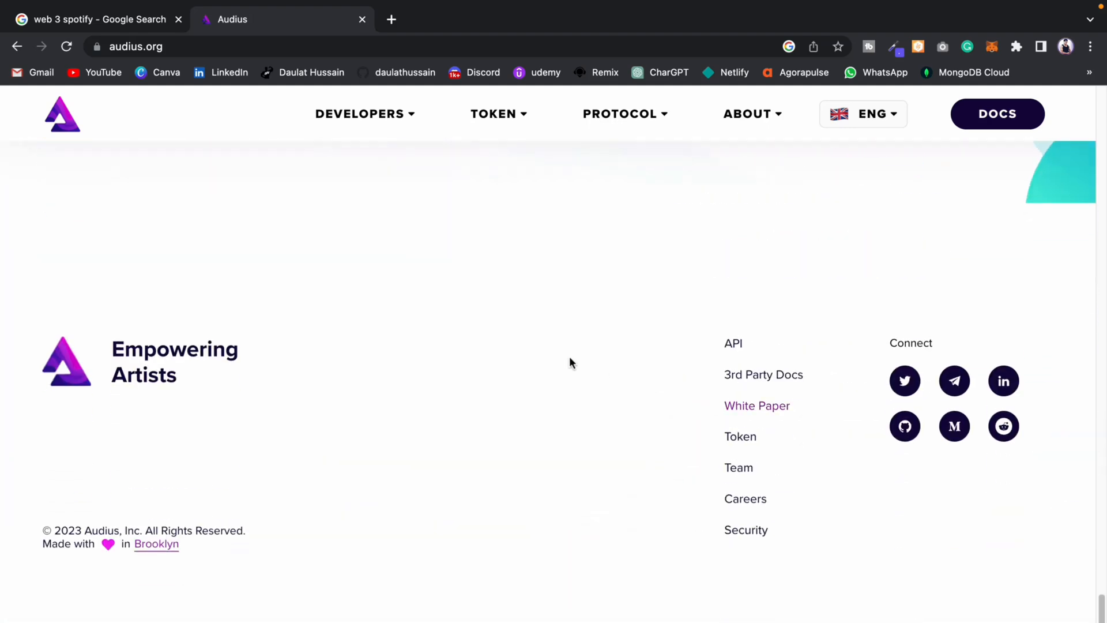
scroll("up", 3)
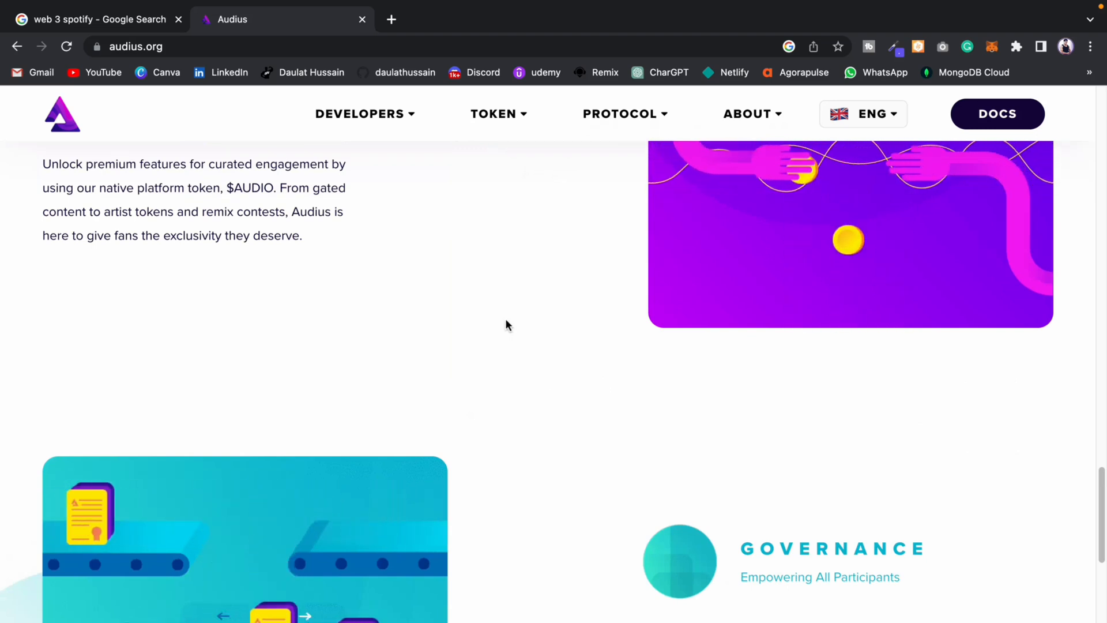
left_click(365, 113)
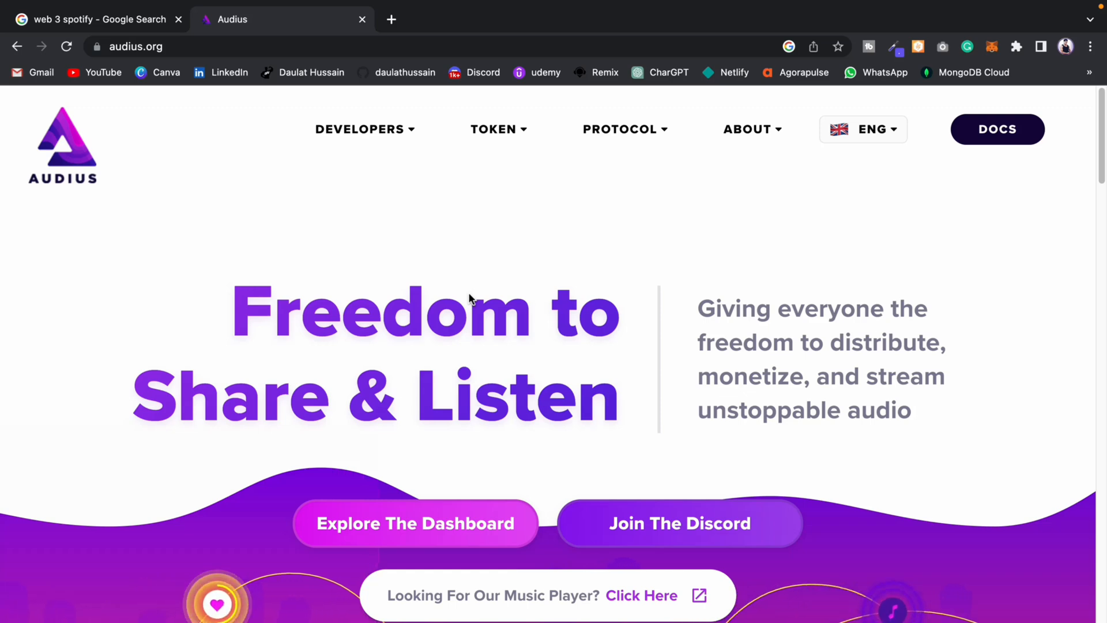
mouse_move(471, 367)
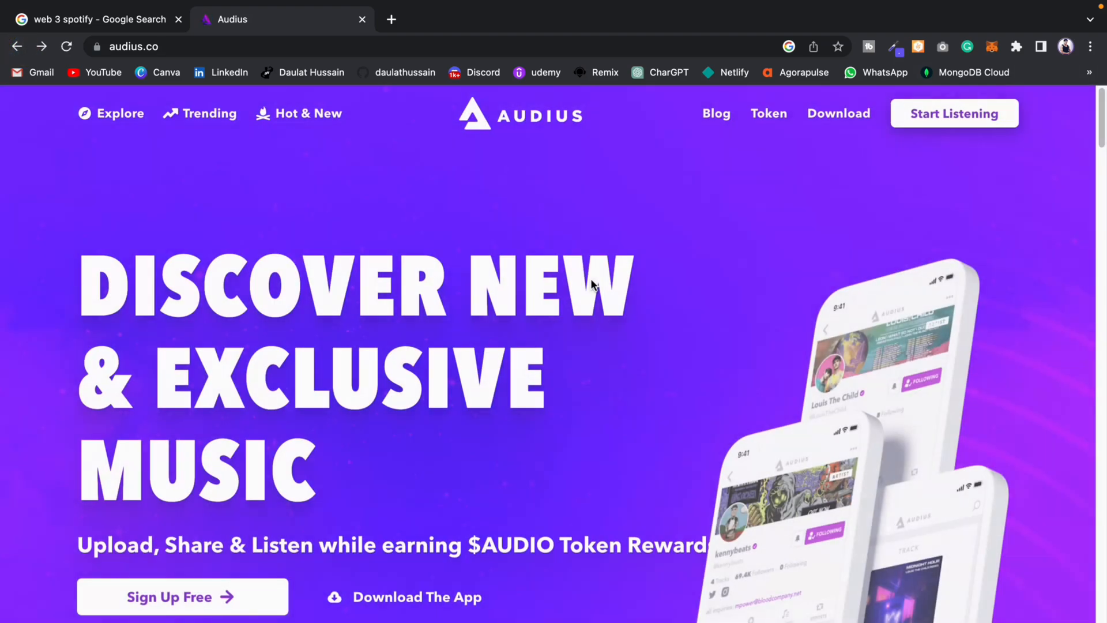
left_click(111, 113)
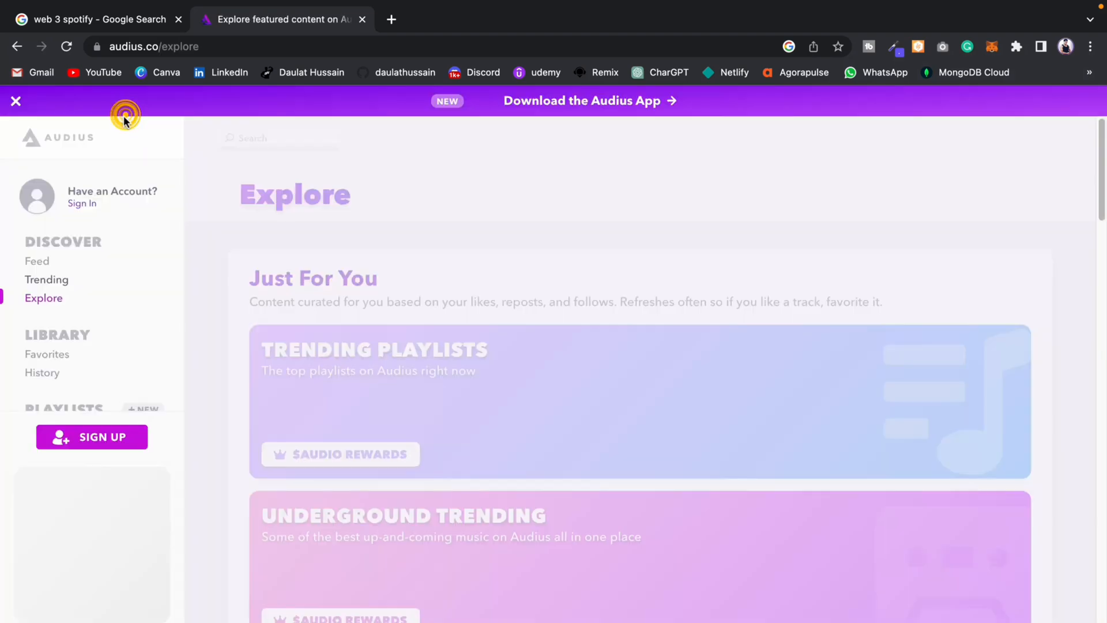
scroll("down", 3)
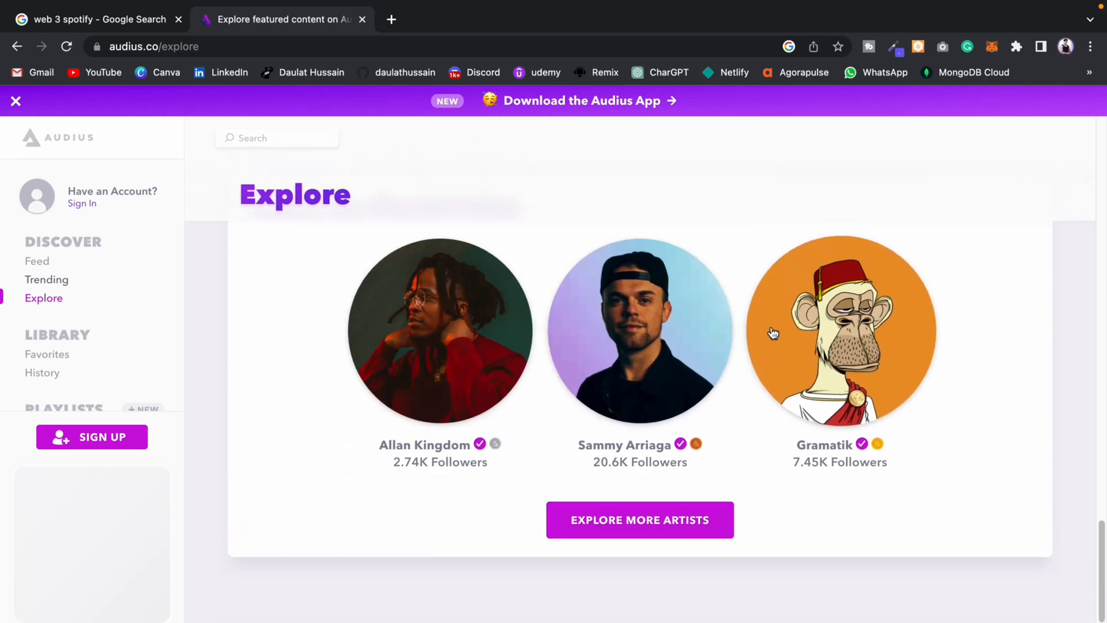
scroll("down", 3)
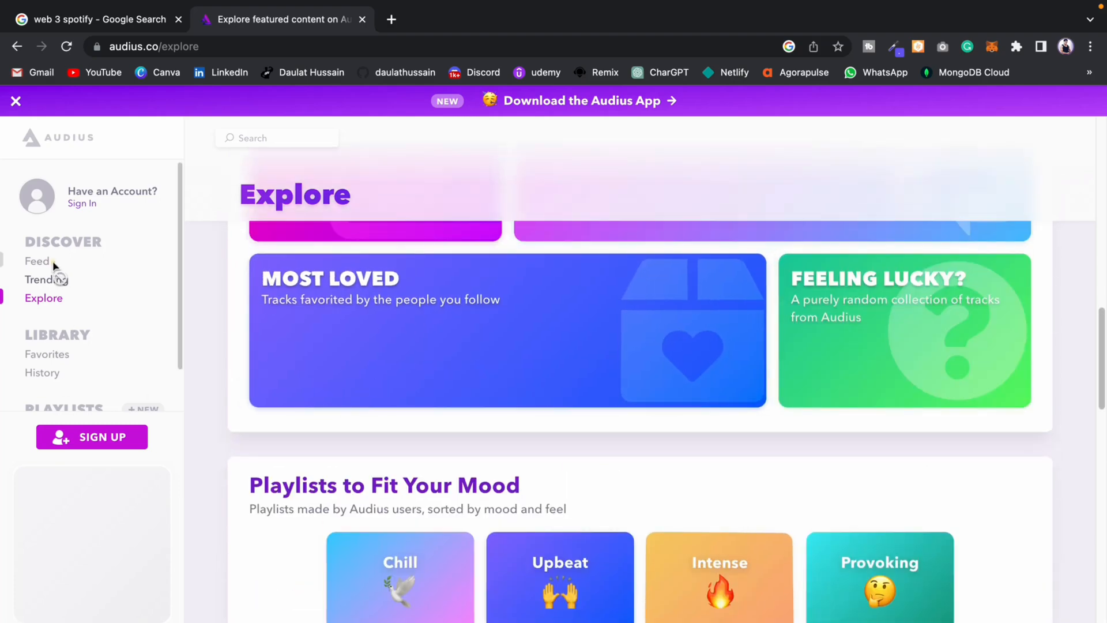
left_click(92, 437)
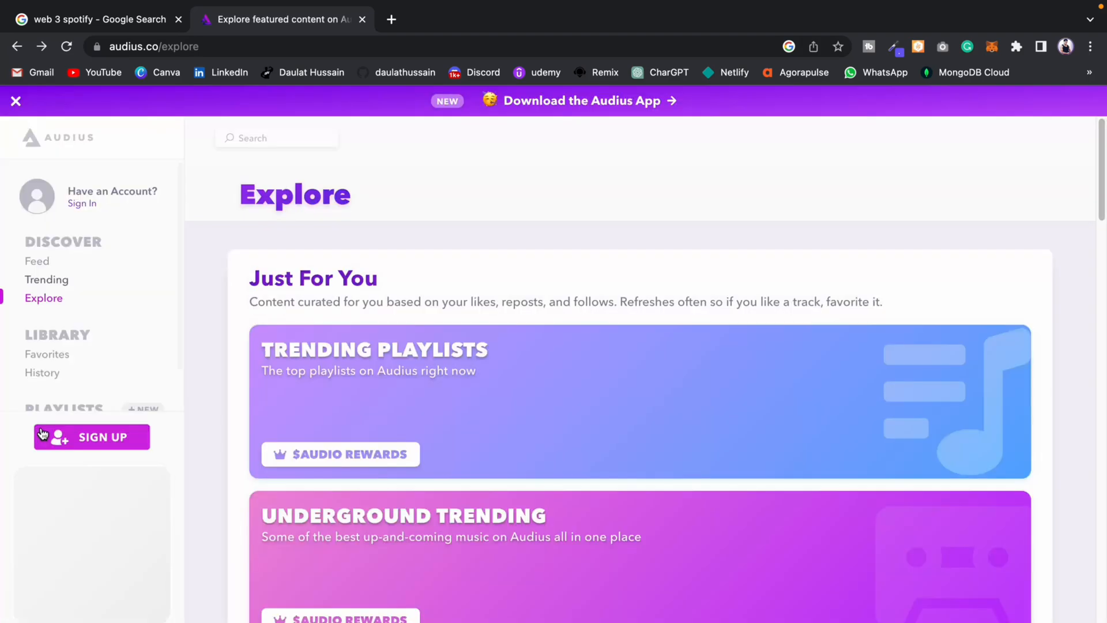
left_click(91, 436)
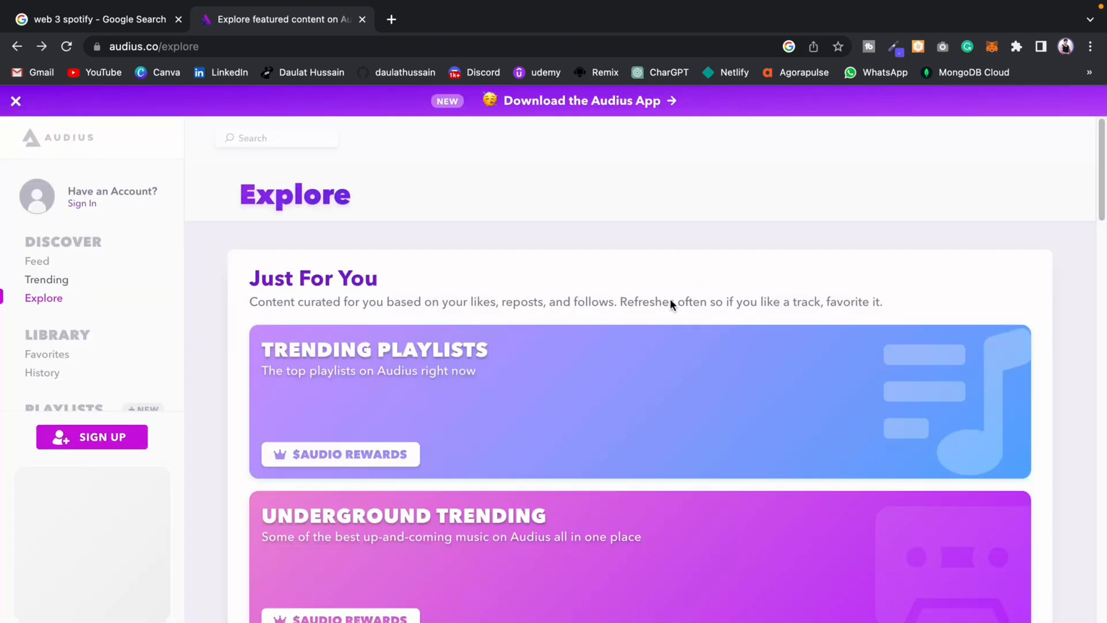
left_click(15, 100)
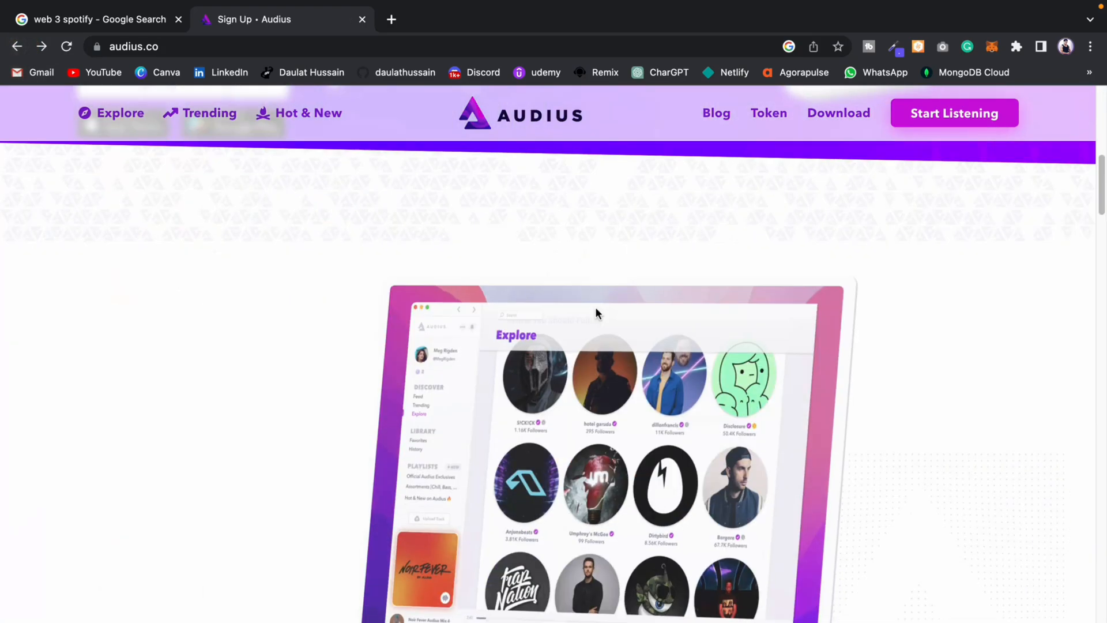
- Open 'Hot & New on Audius', play its first track 'backwoods boy', then pause it
scroll("down", 3)
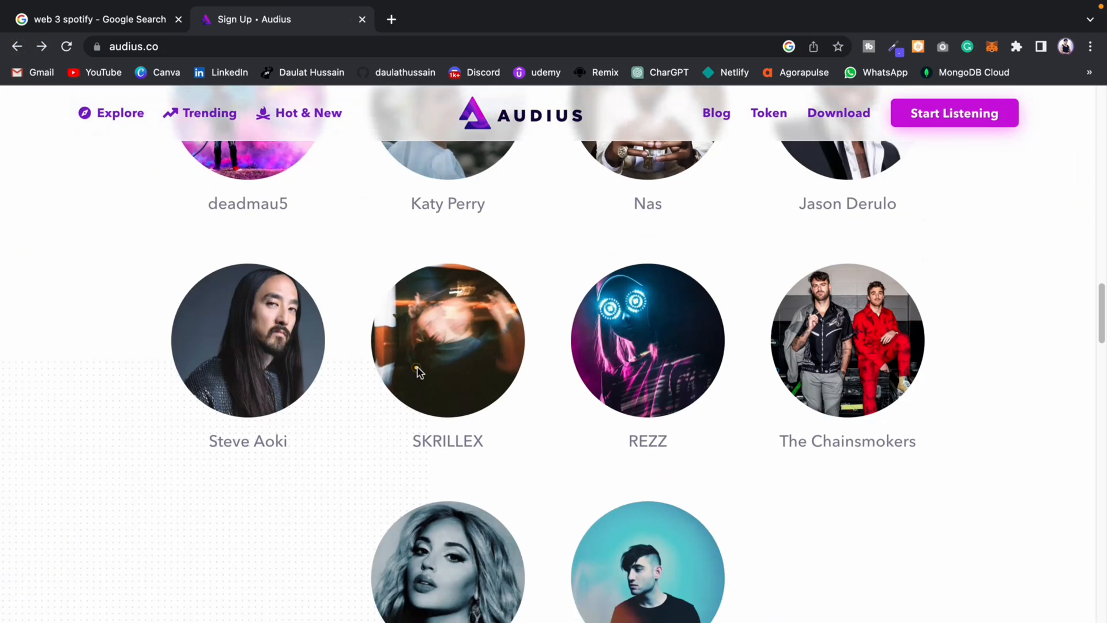
left_click(307, 113)
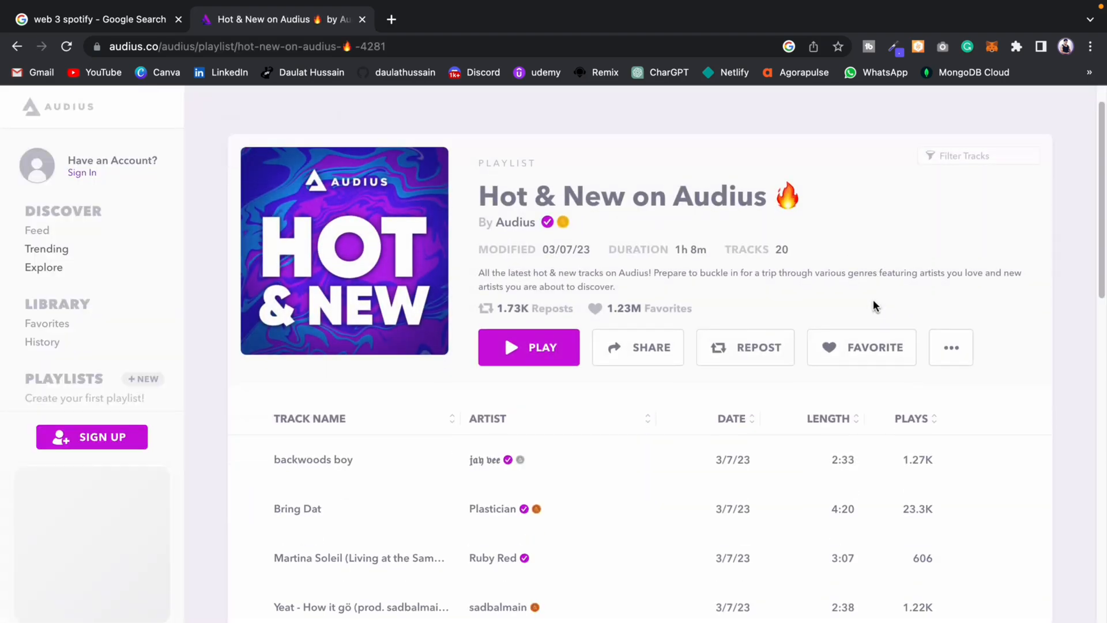
scroll("down", 3)
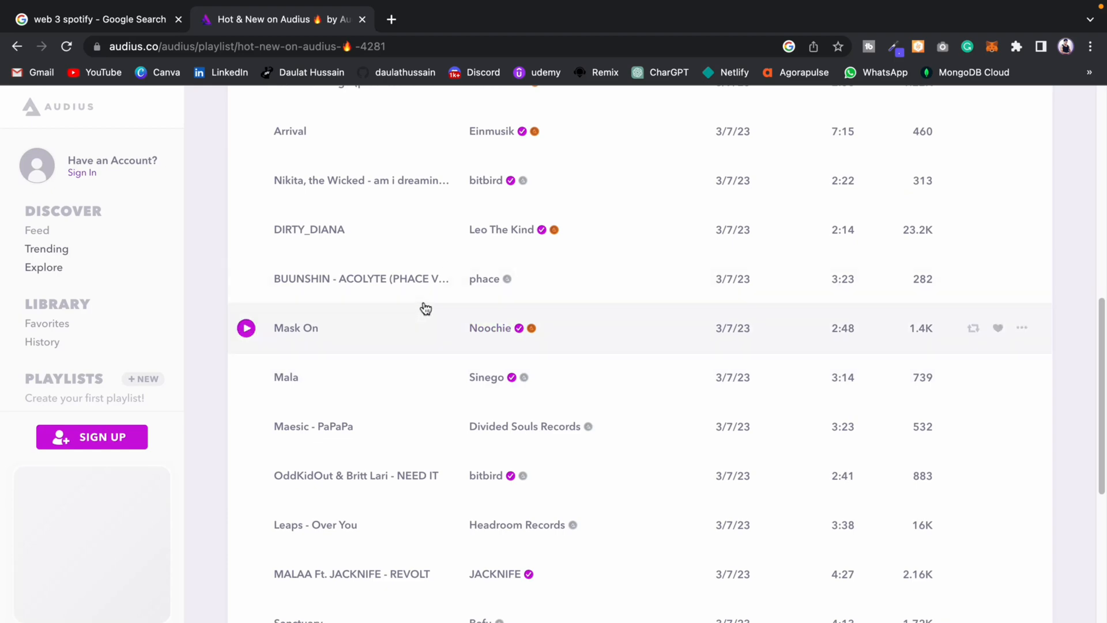
scroll("down", 3)
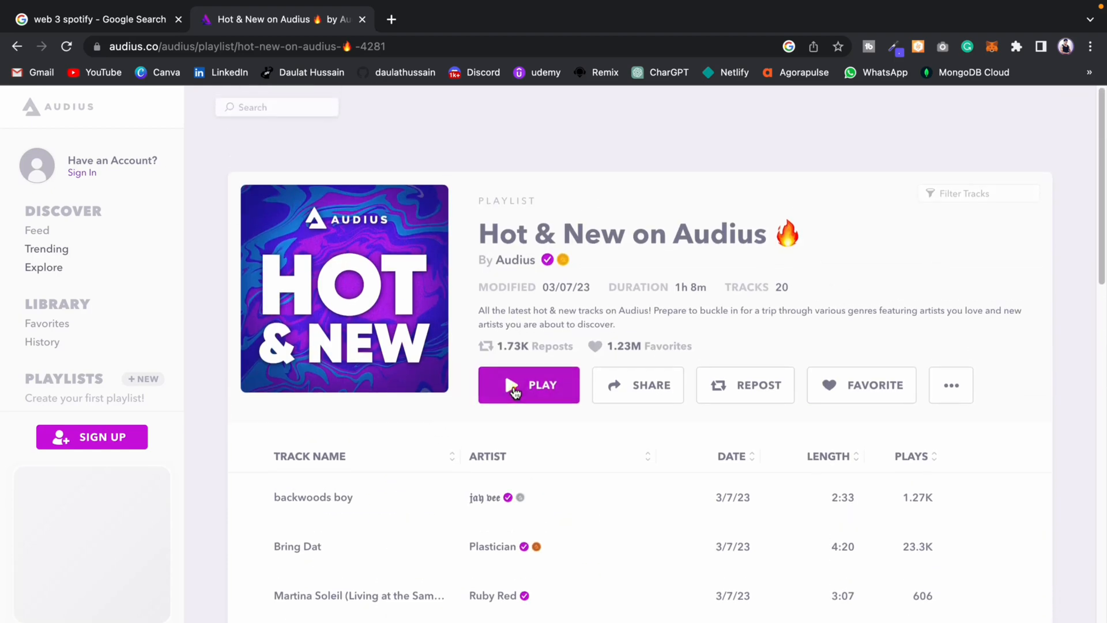
left_click(528, 384)
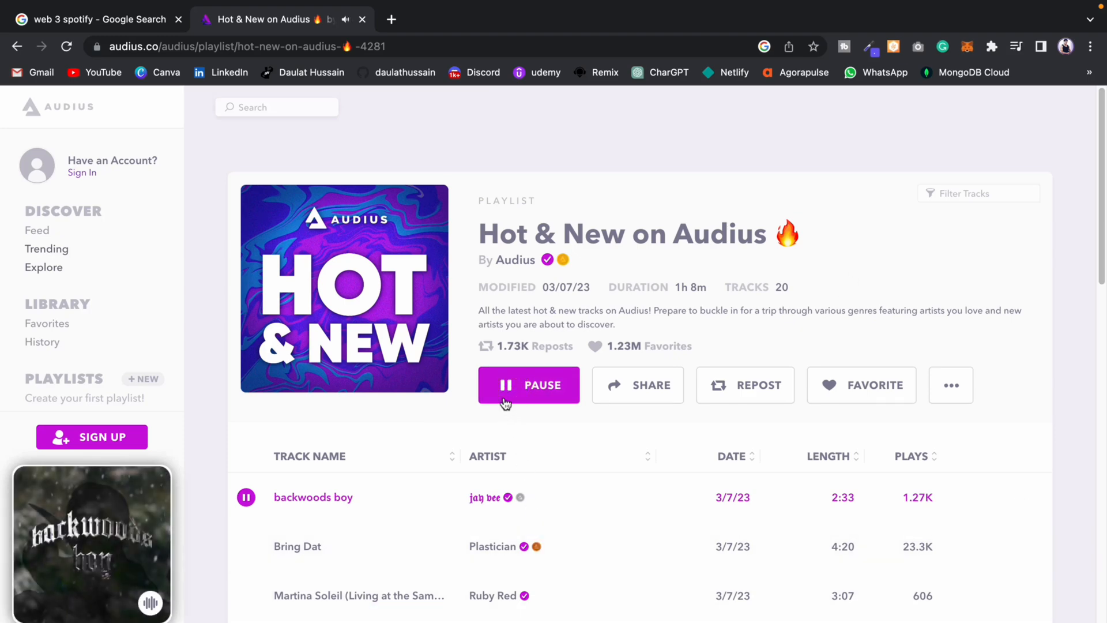
left_click(529, 384)
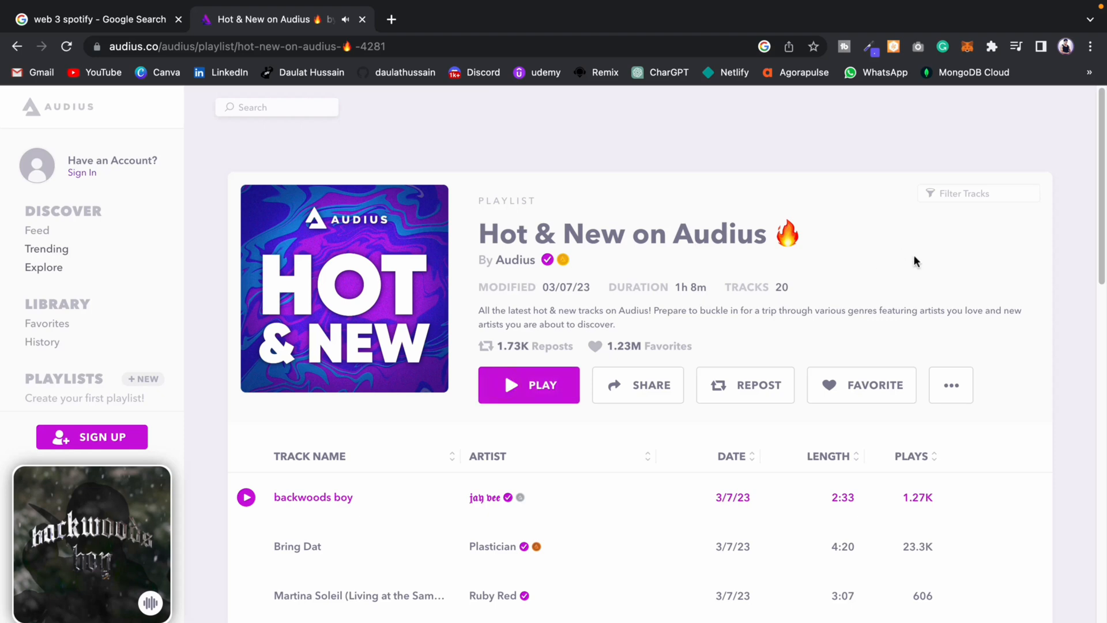